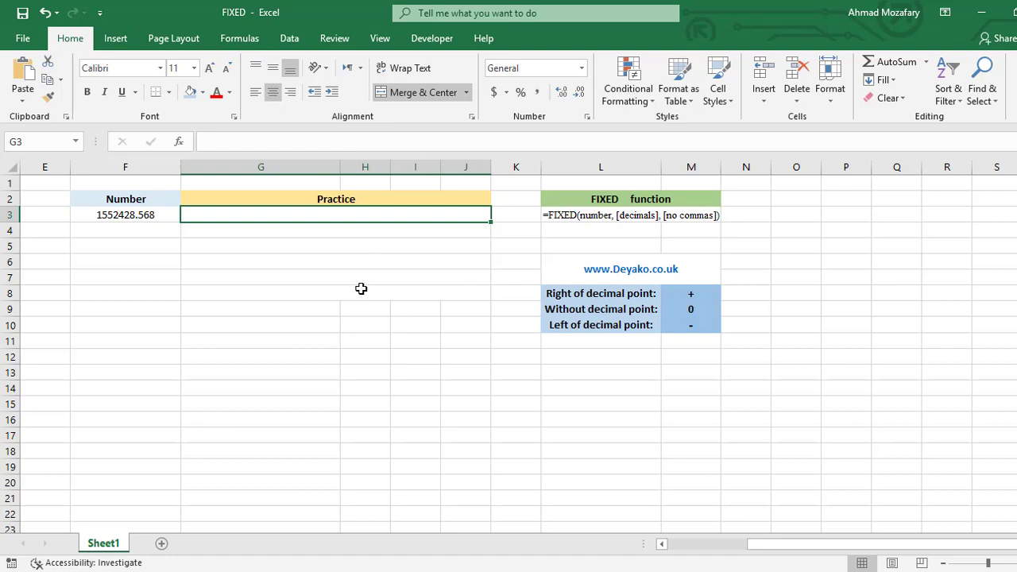
mouse_move(149, 216)
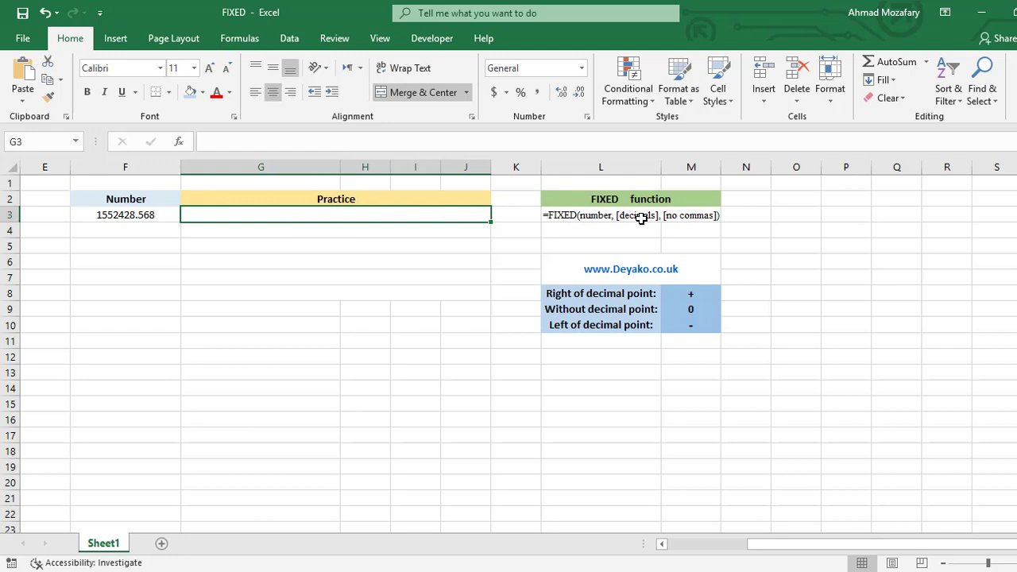
mouse_move(639, 219)
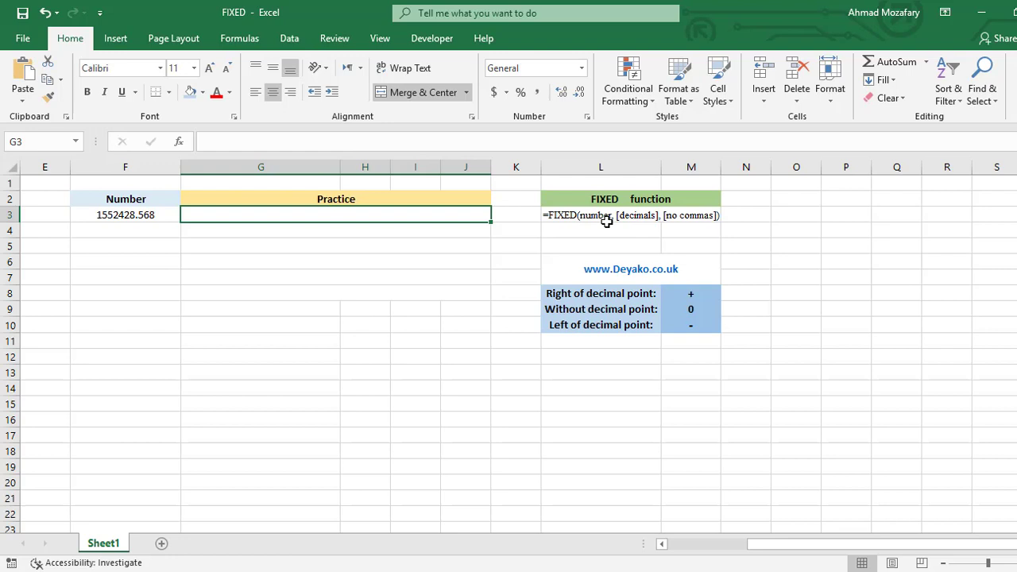
mouse_move(640, 226)
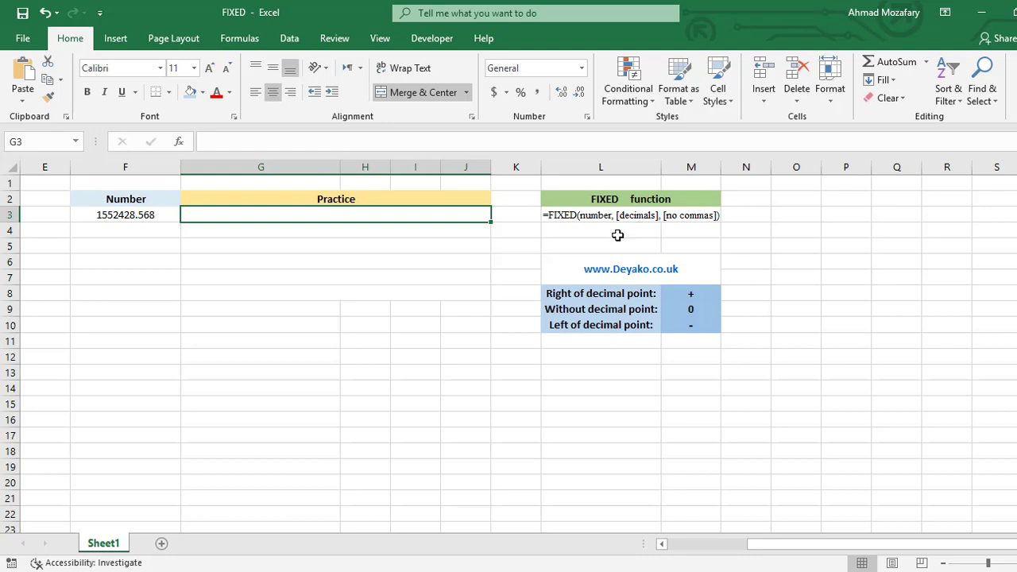
mouse_move(684, 243)
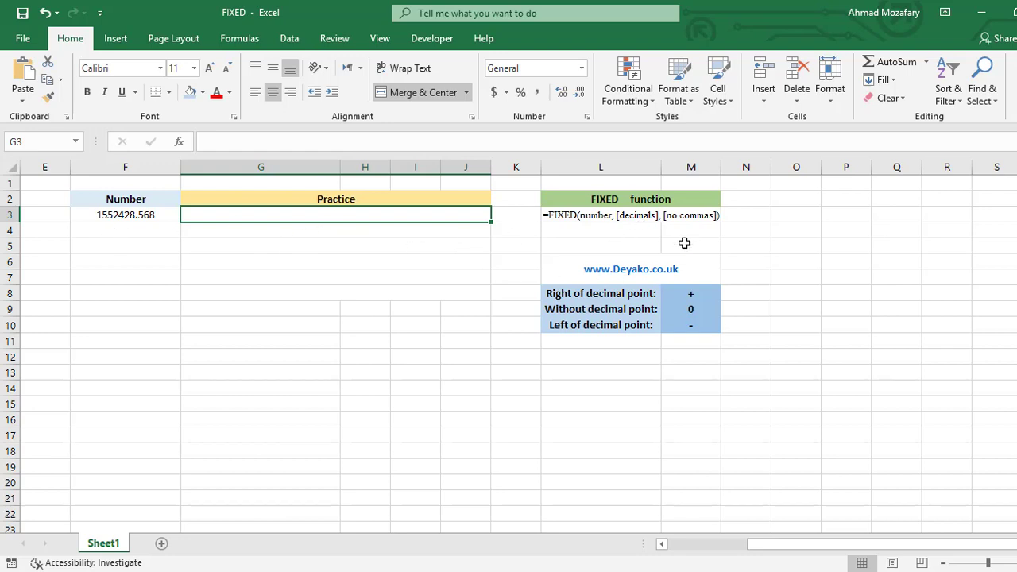
mouse_move(705, 229)
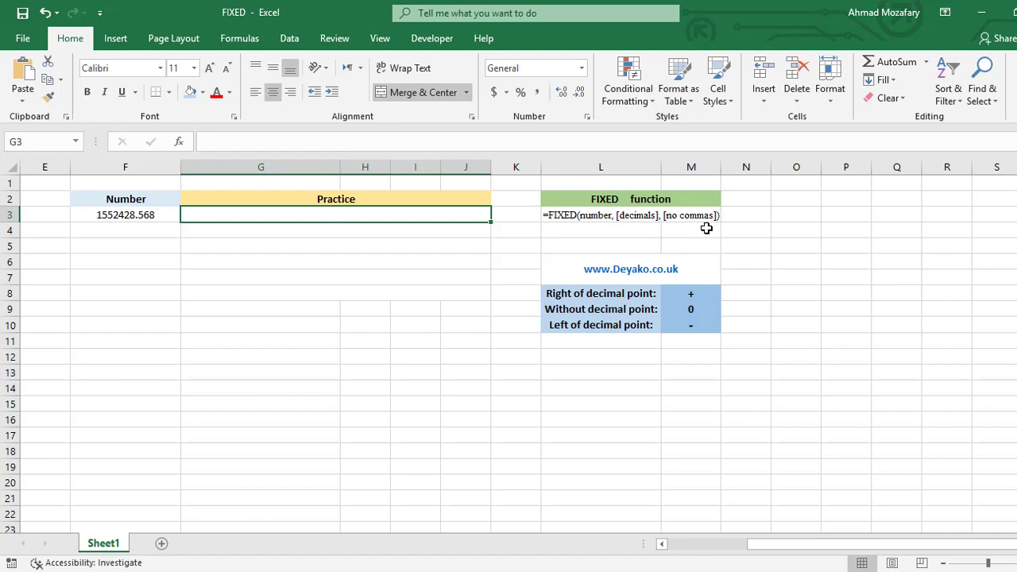
- Enter =FIXED(F3) in G3, showing 1,552,428.57 as comma-separated text
text(=)
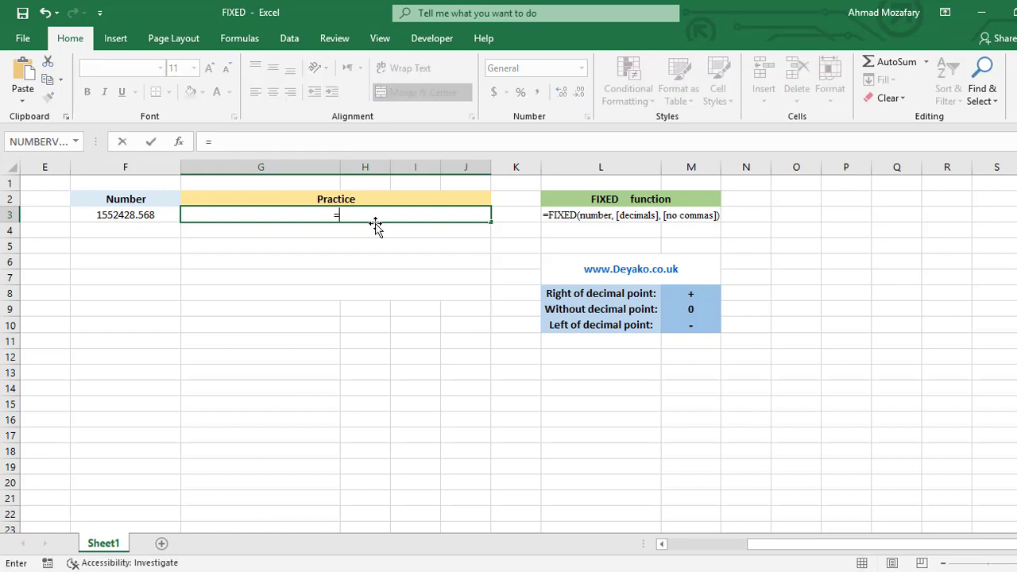
text(FIXED)
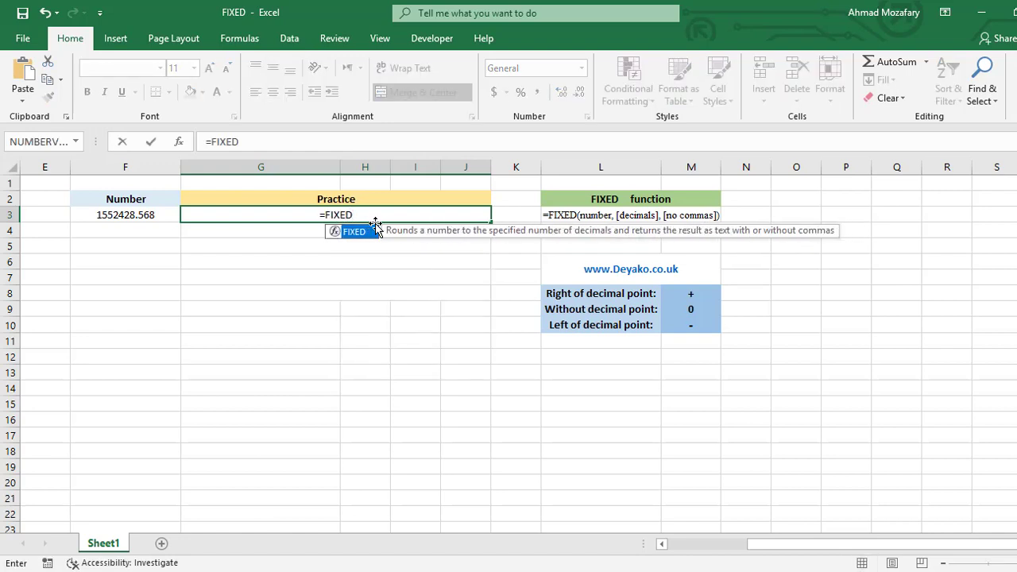
text(()
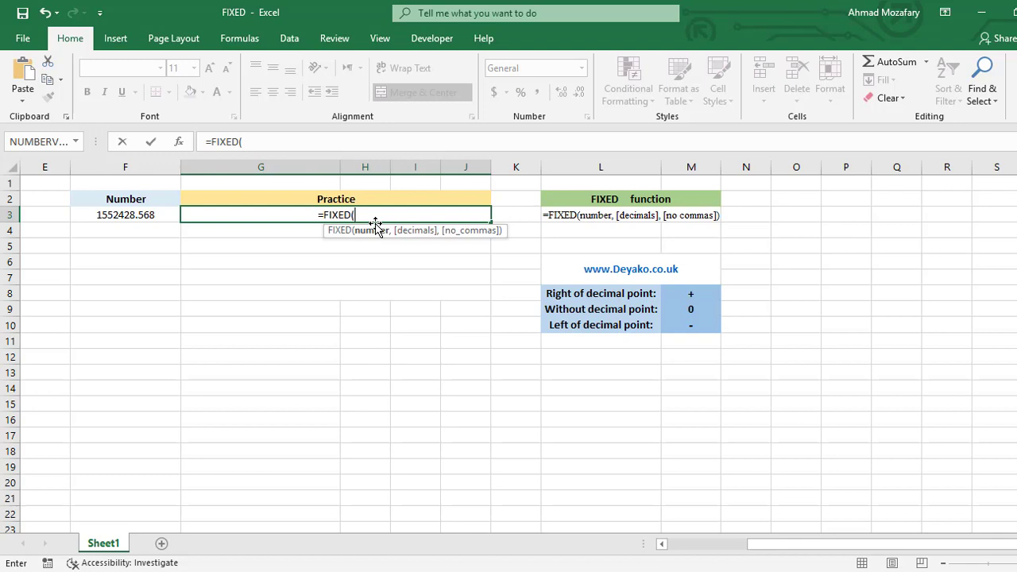
click(123, 214)
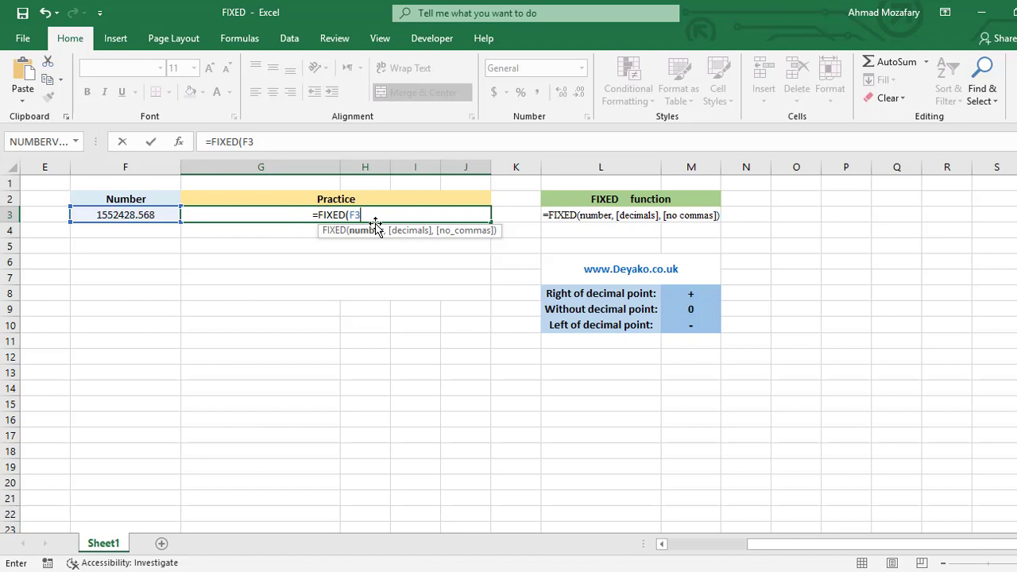
text())
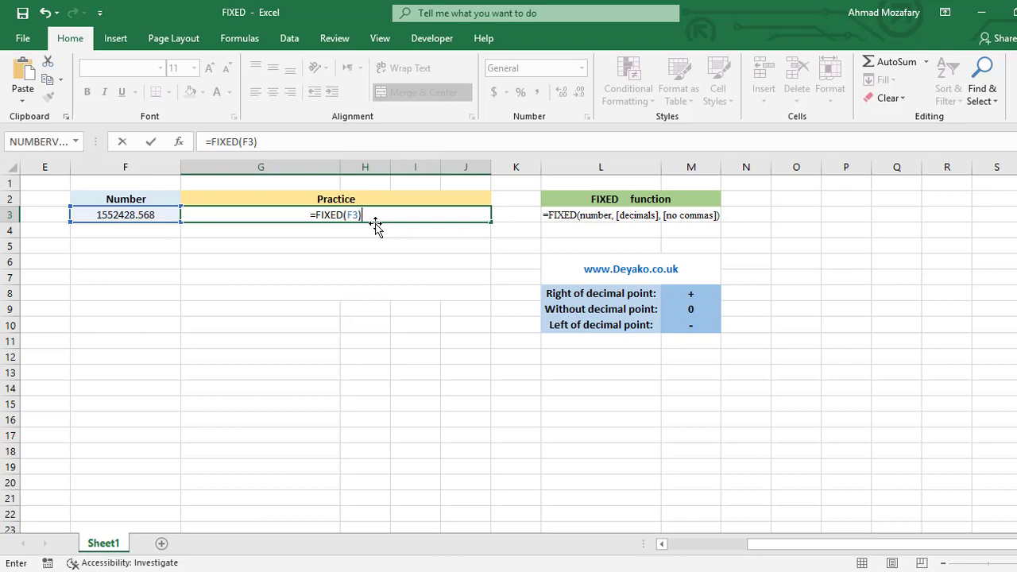
key(enter)
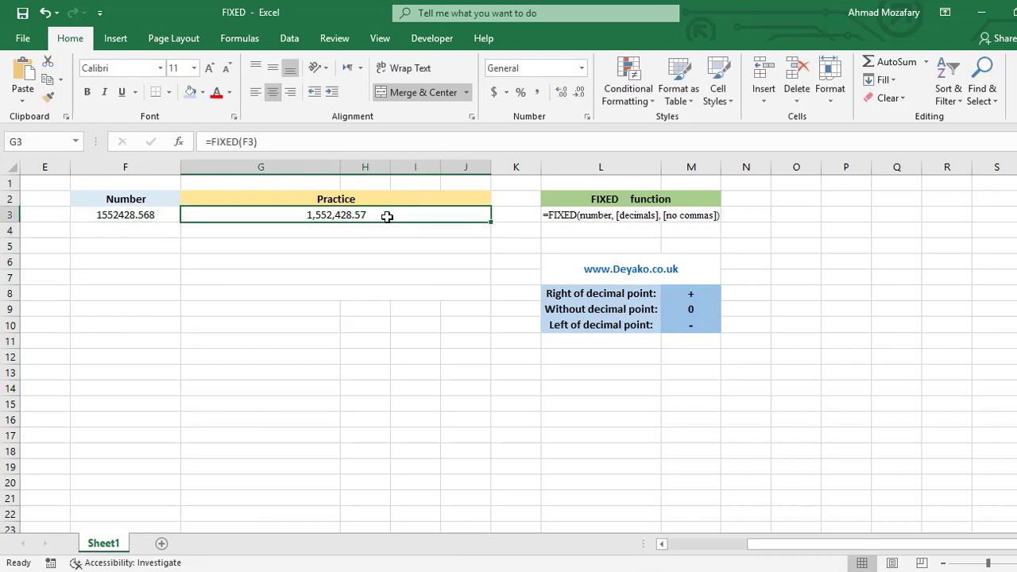
mouse_move(82, 217)
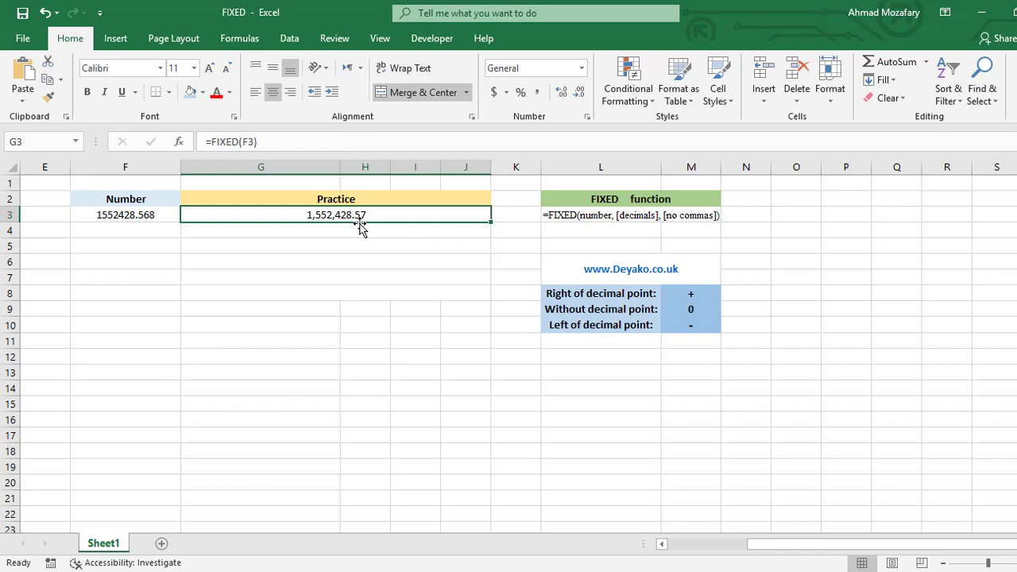
mouse_move(365, 226)
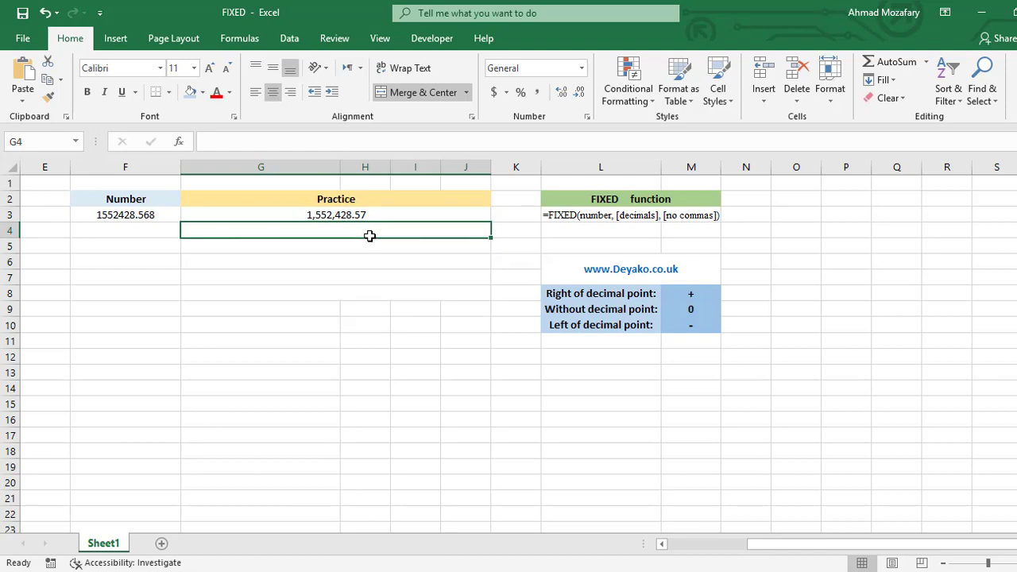
- Enter =FIXED(F3) in G4 and =FIXED(F3,1) in G5 for a one-decimal result 1,552,428.6
text(=FIXED)
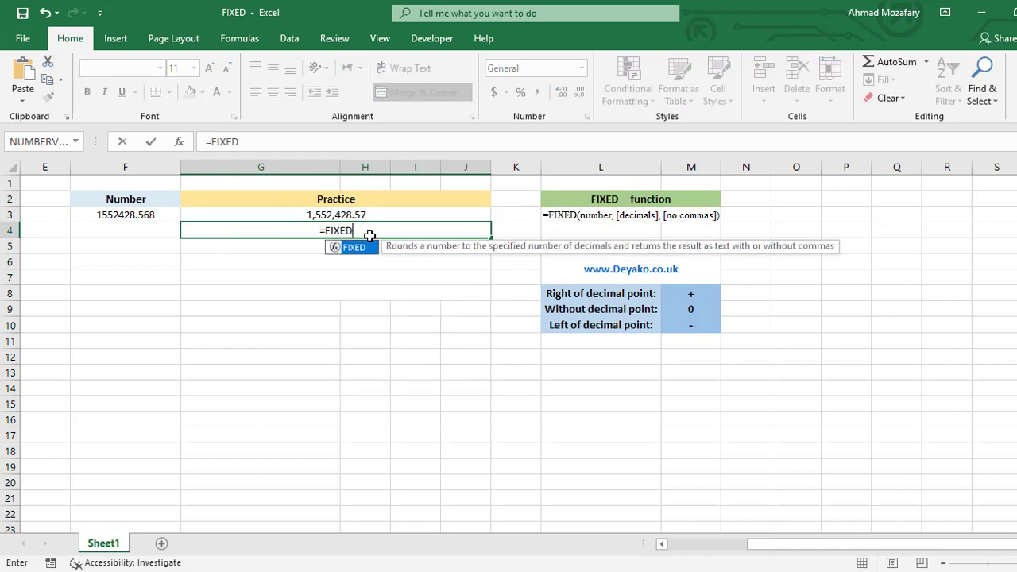
click(124, 215)
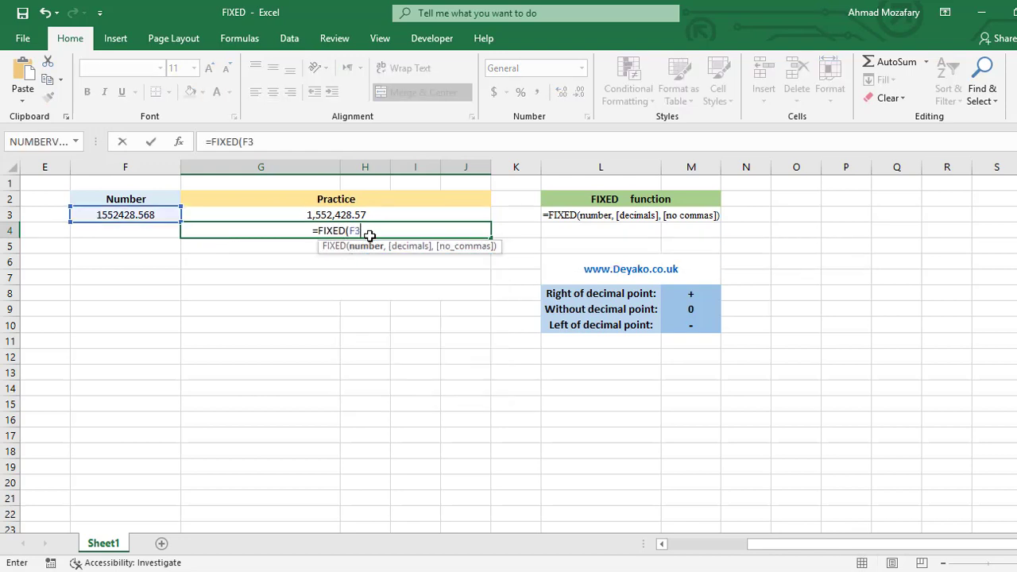
text(,)
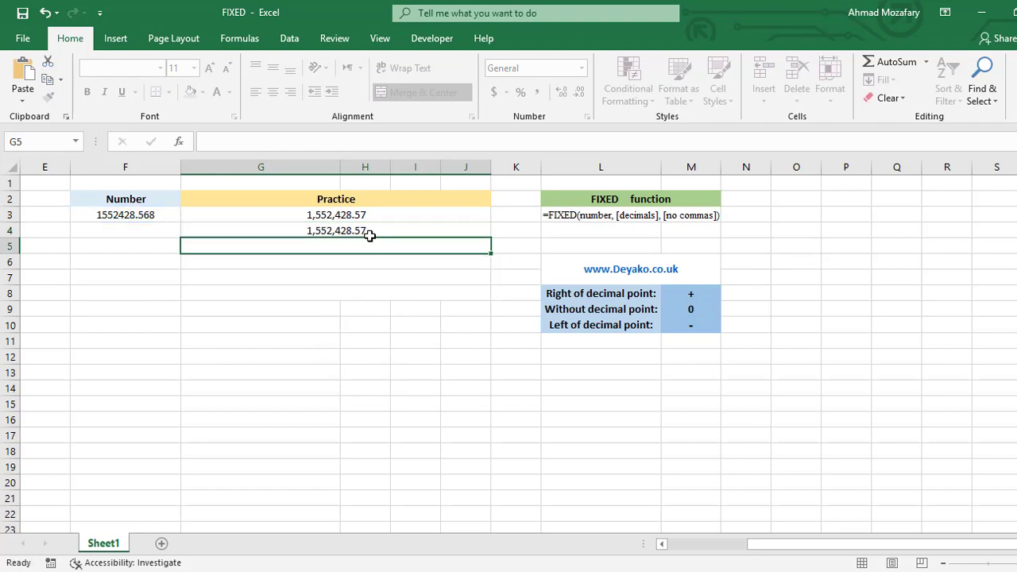
text(=FIXED()
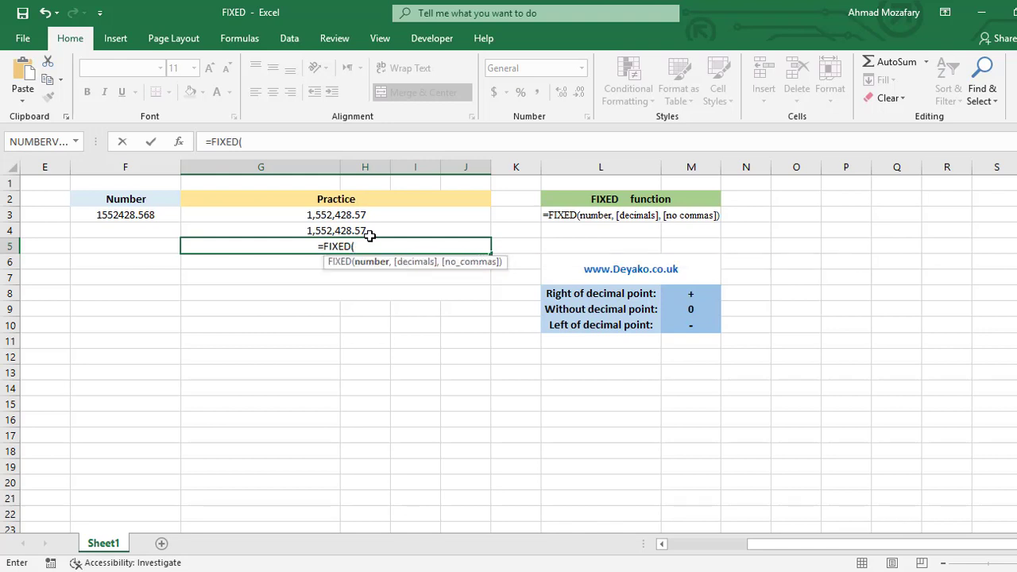
click(124, 215)
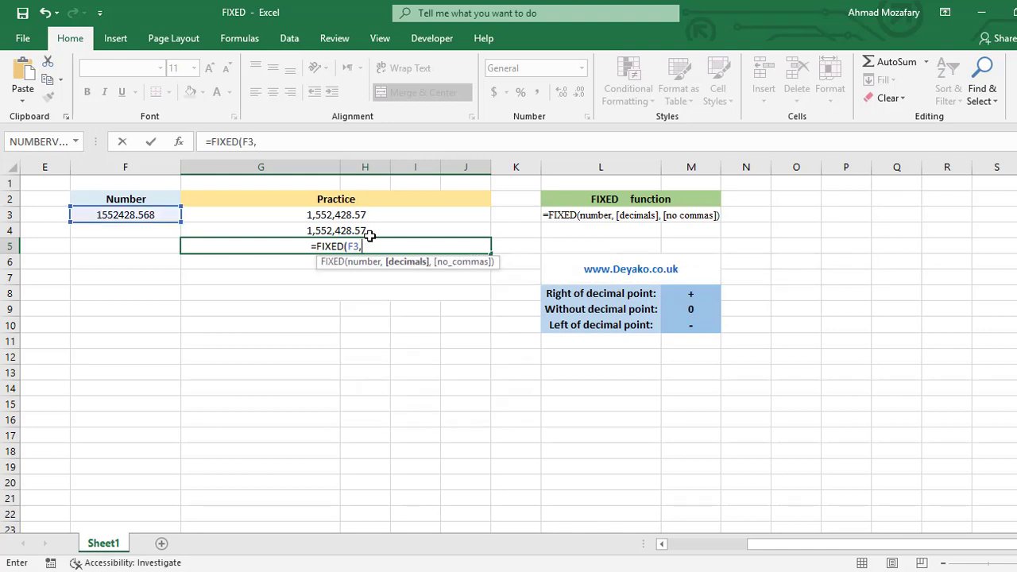
text(1,552,428.6)
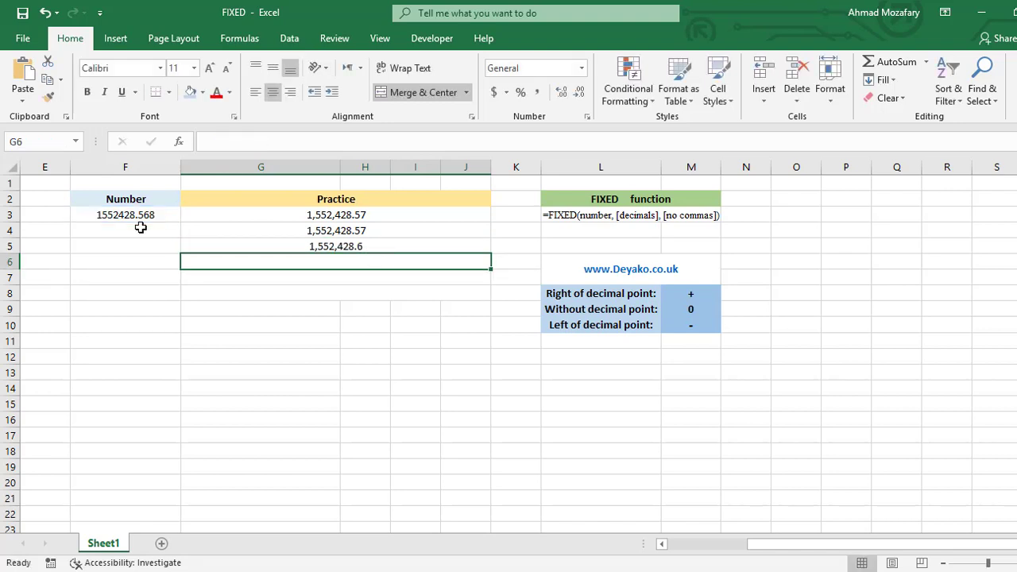
- Select G5 to review its one-decimal formula =FIXED(F3,1)
click(336, 246)
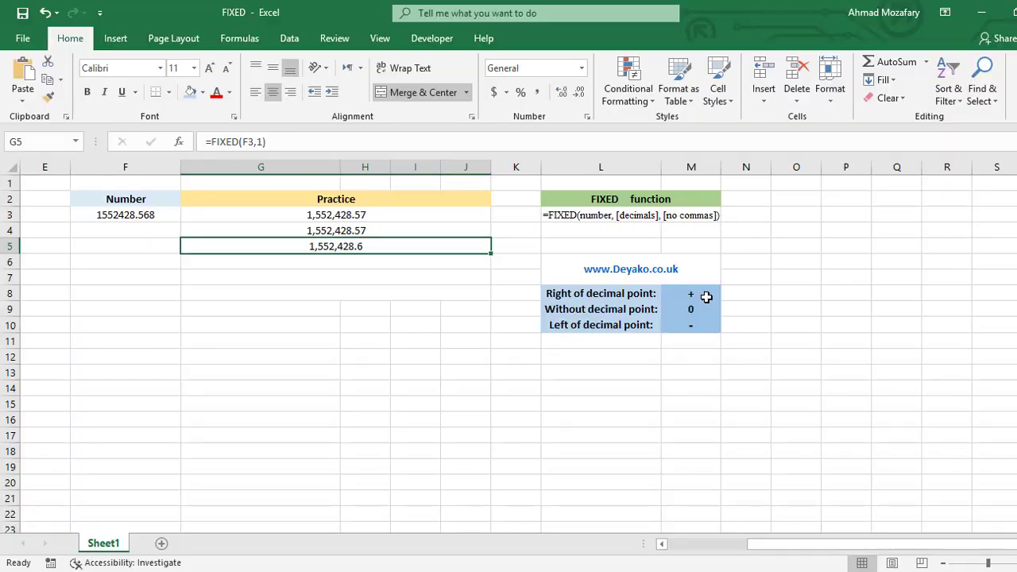
mouse_move(647, 219)
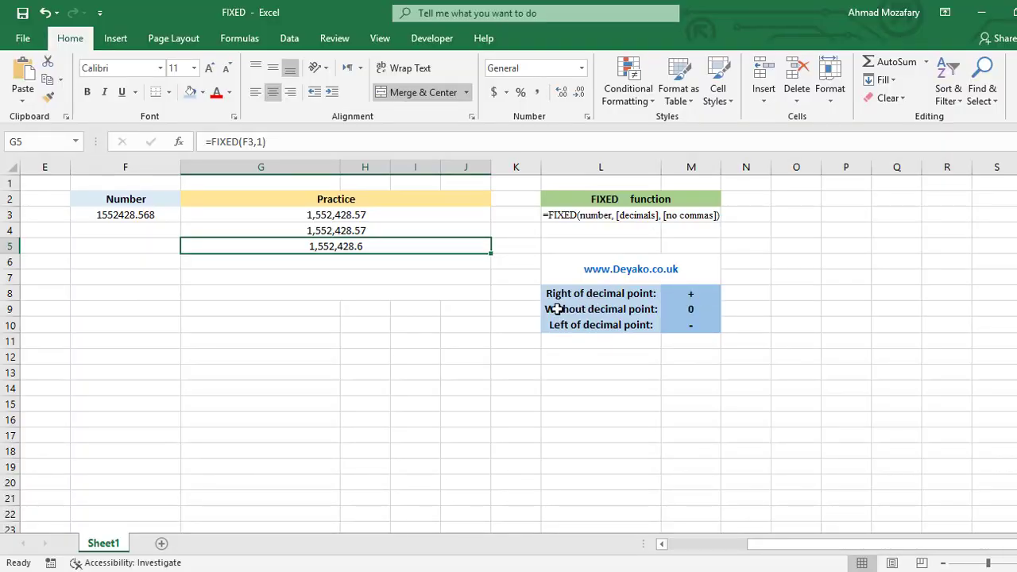
mouse_move(114, 225)
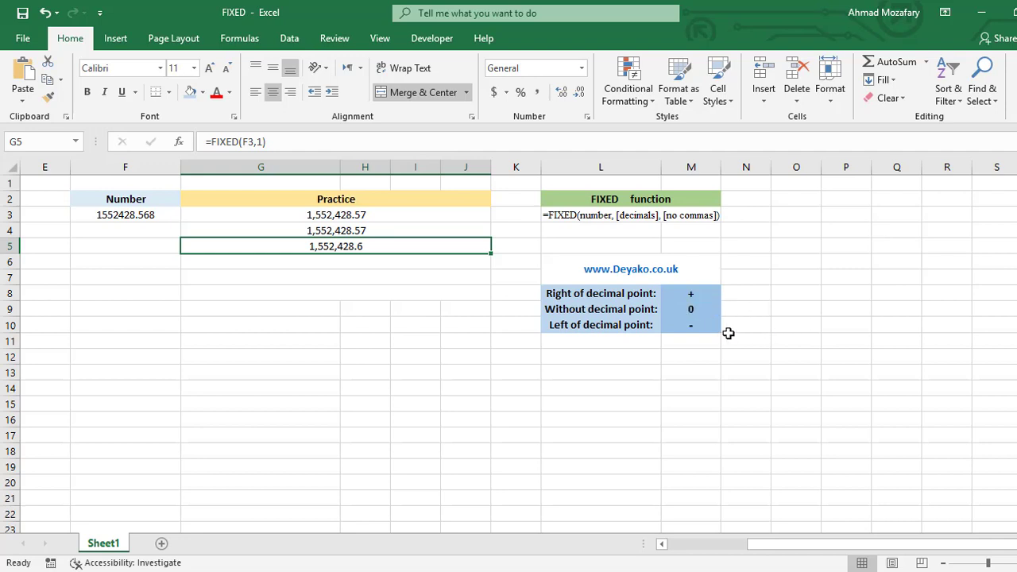
mouse_move(213, 234)
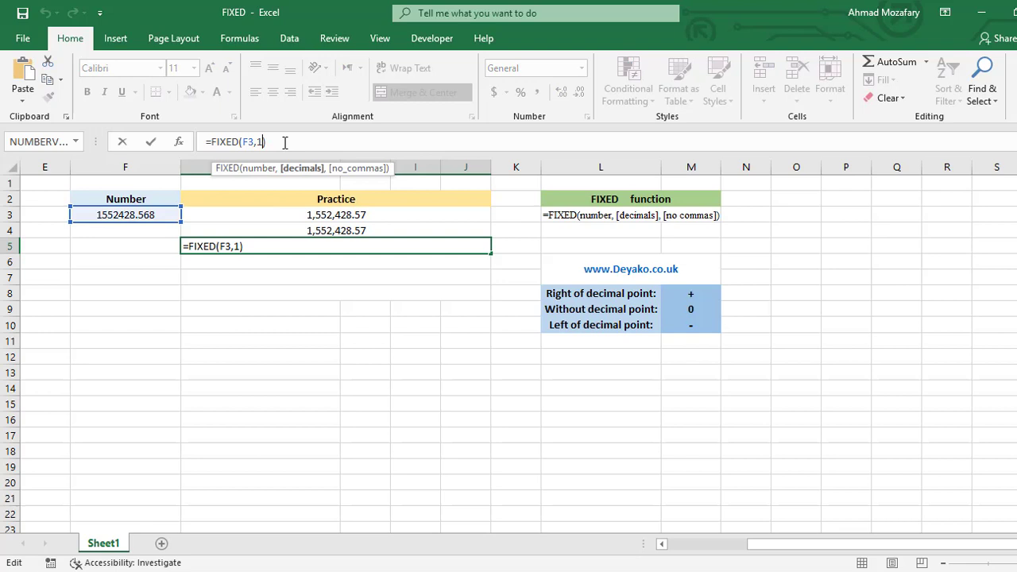
- Change G5's decimals argument to -1 then 0, rounding to 1,552,429
text(-)
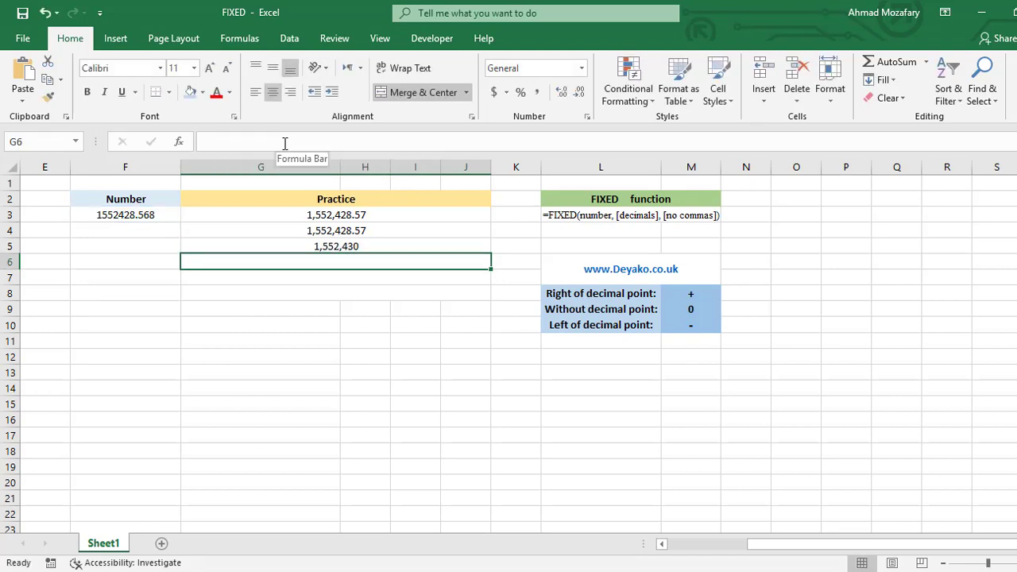
mouse_move(245, 244)
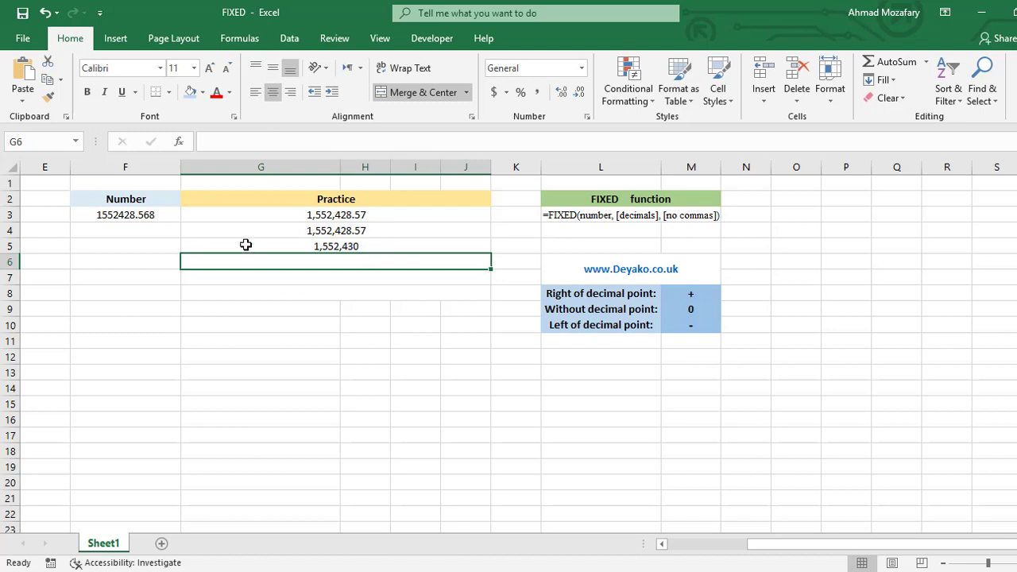
mouse_move(162, 241)
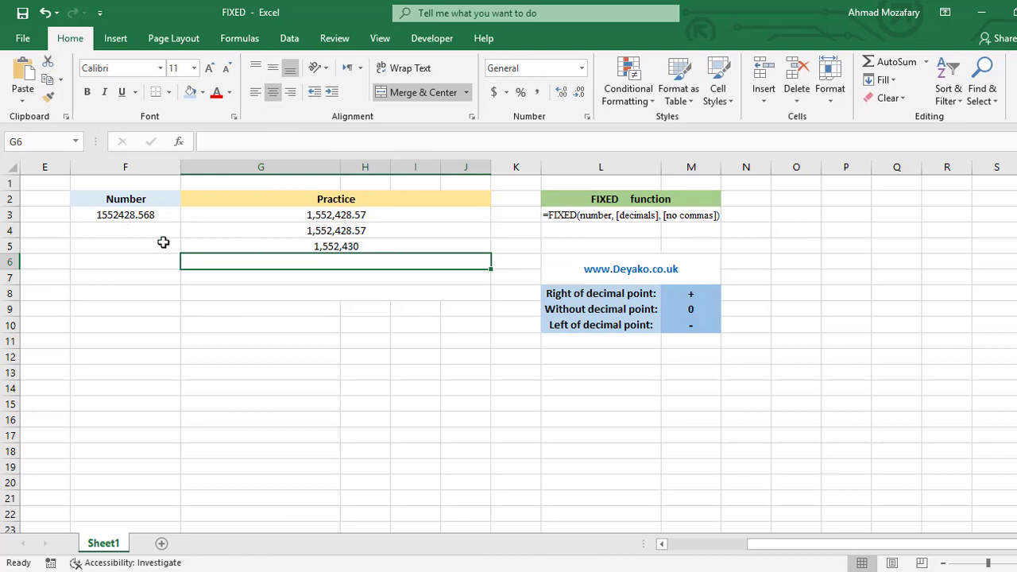
click(336, 245)
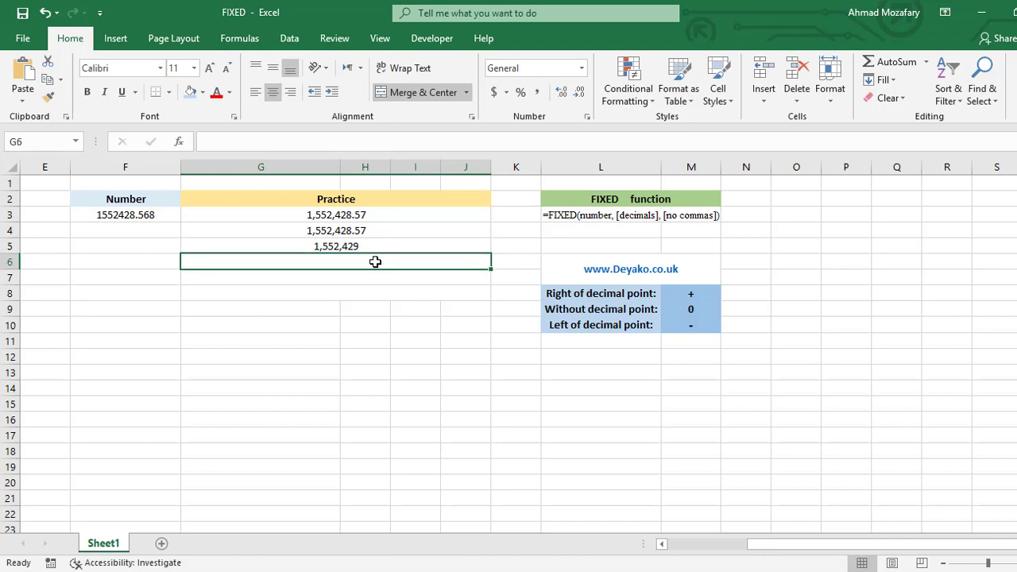
- Enter =FIXED(F3,3,TRUE) in G6, showing 1552428.568 without commas
text(=)
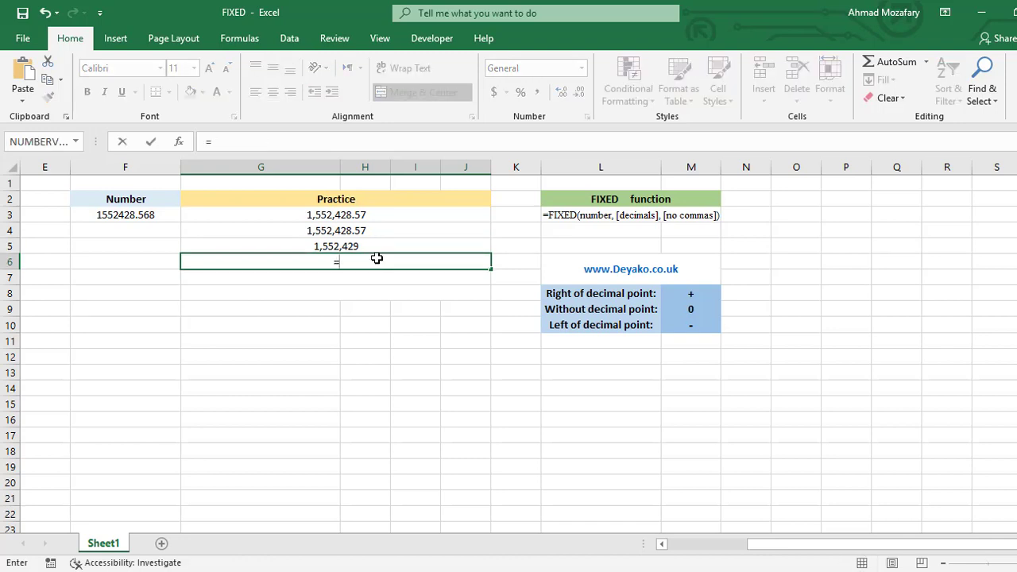
text(FIXED)
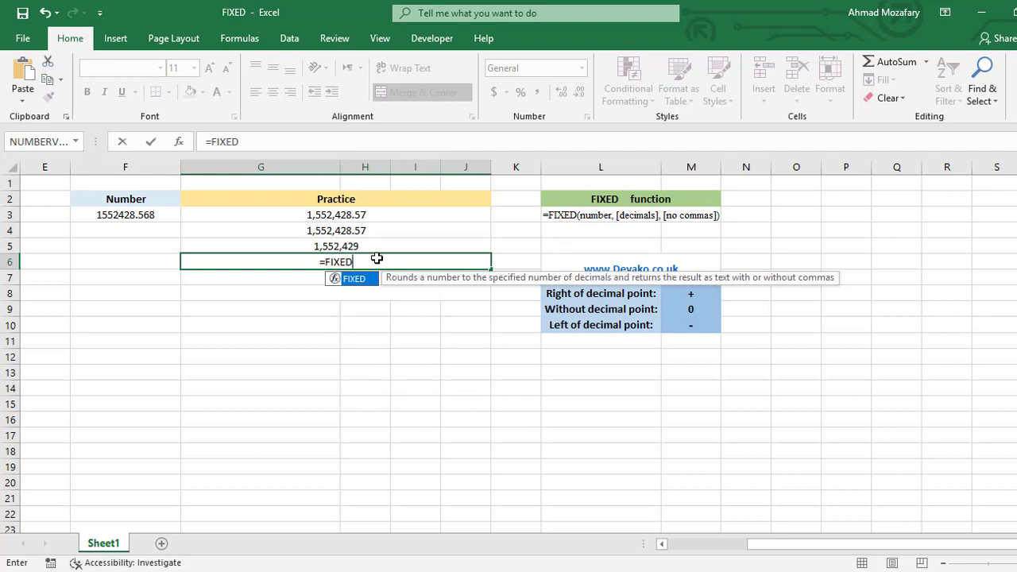
text(()
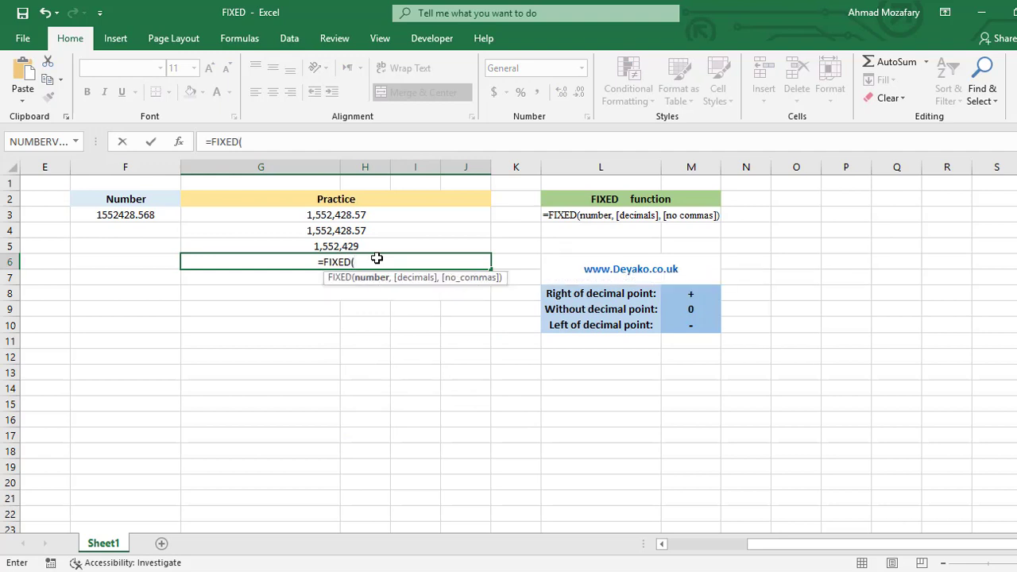
click(124, 215)
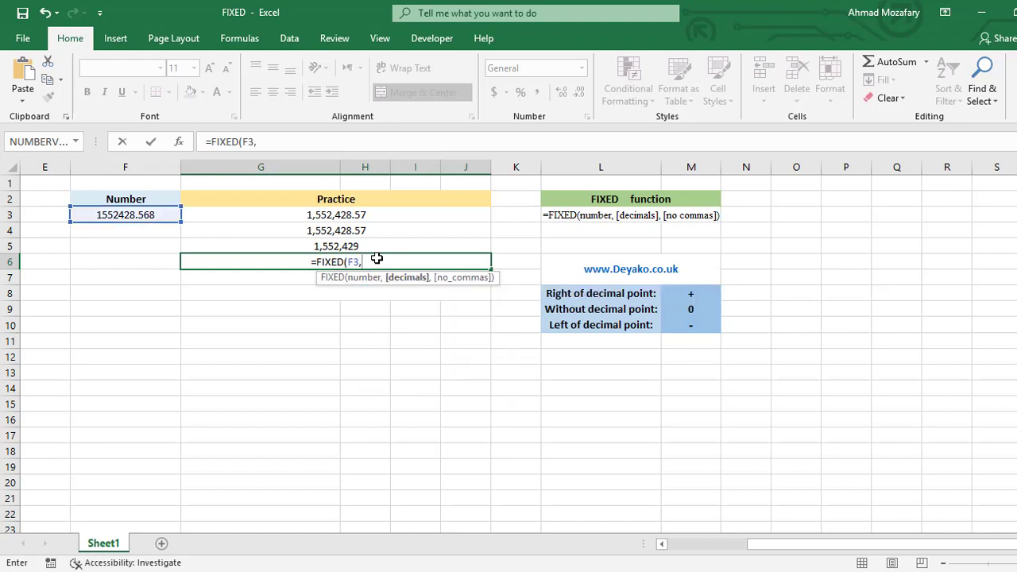
text(3)
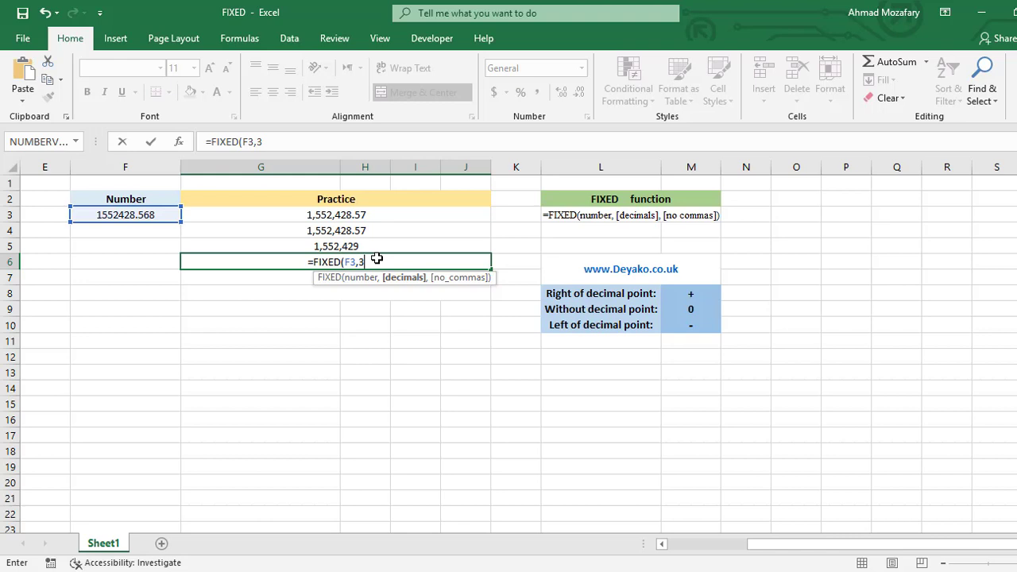
text(,)
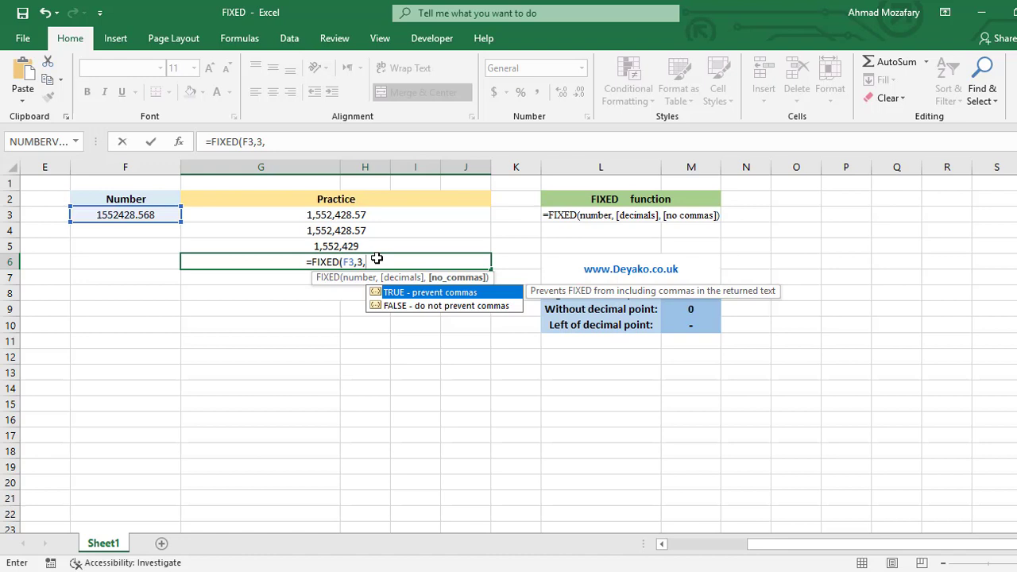
text(TR)
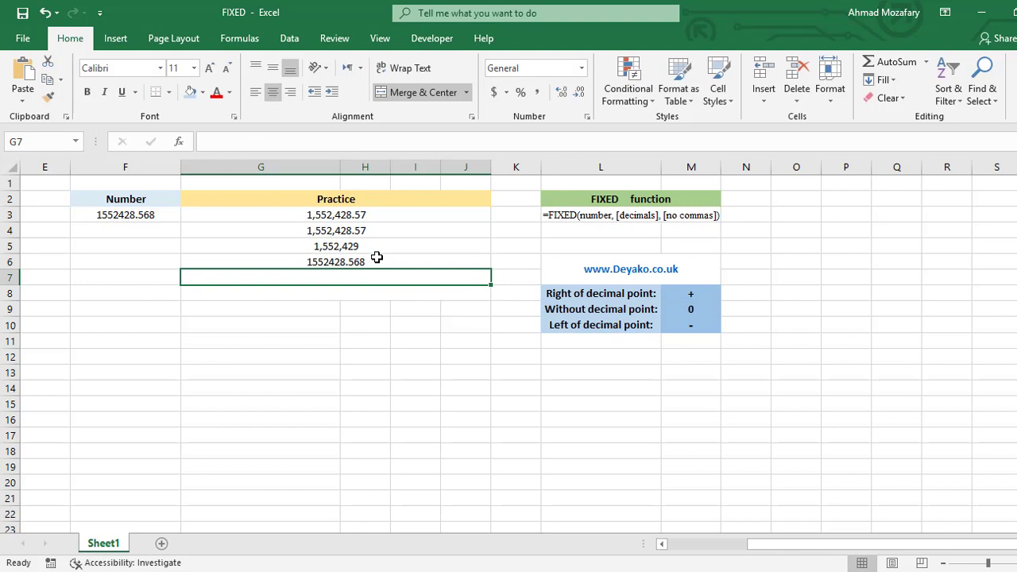
click(335, 260)
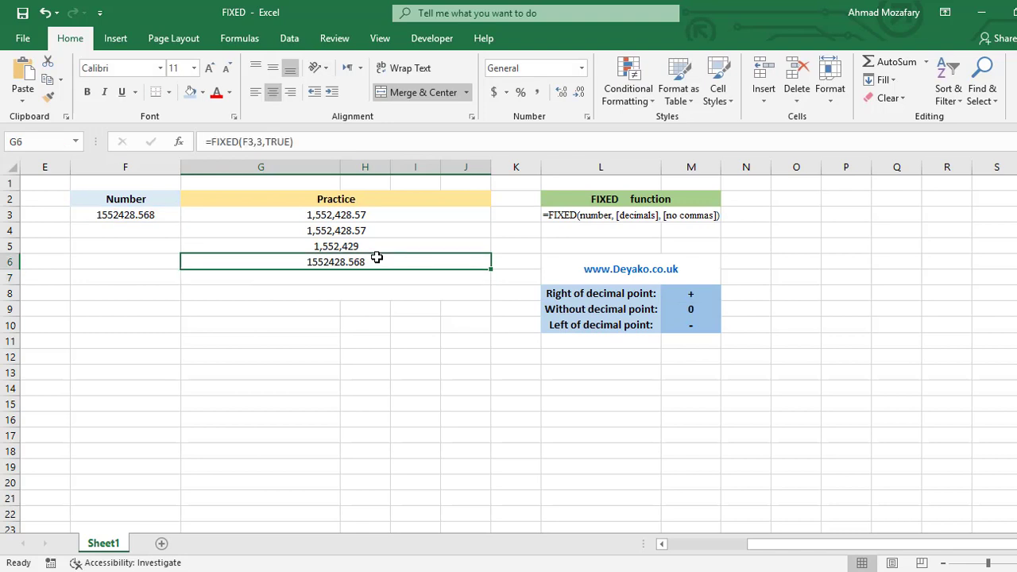
click(124, 215)
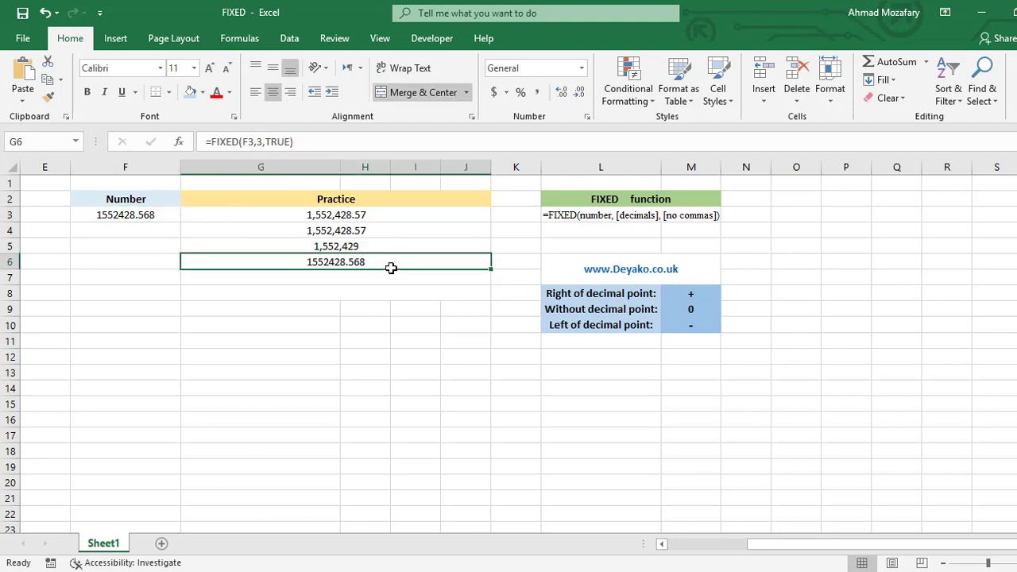
click(124, 215)
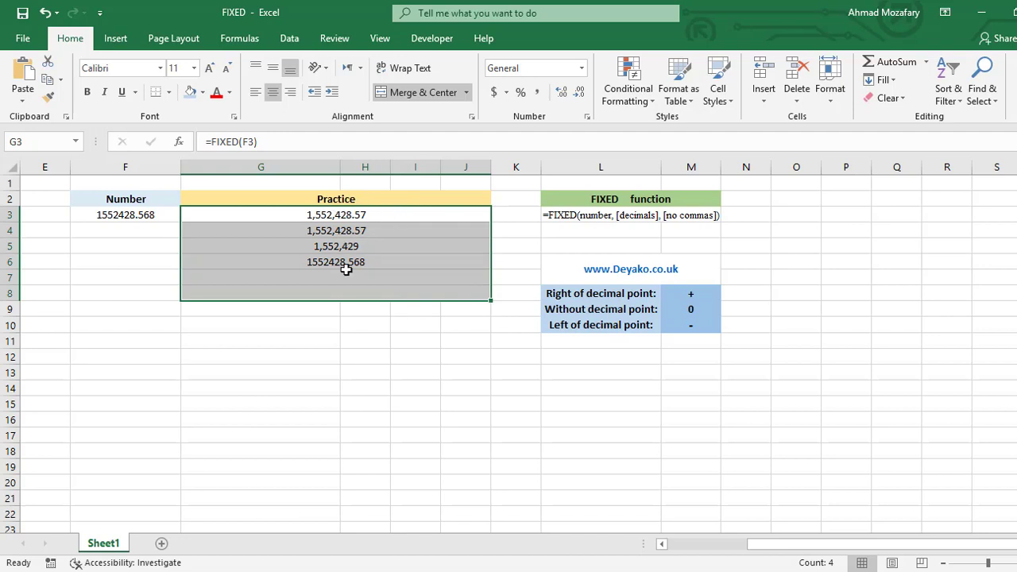
mouse_move(546, 232)
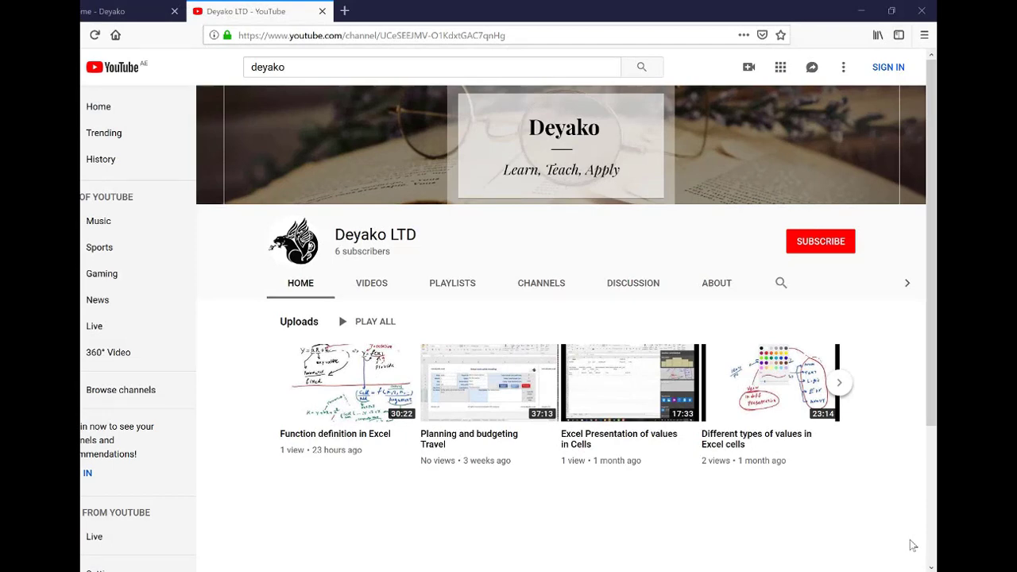
- Switch to the Deyako website tab and scroll to the Shop by Category section
click(120, 9)
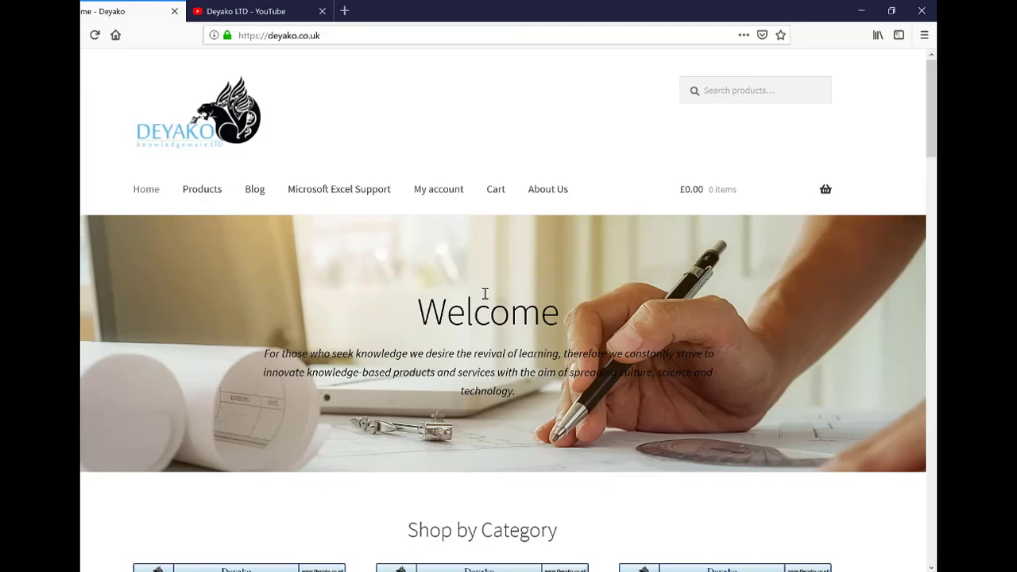
scroll(down, 3)
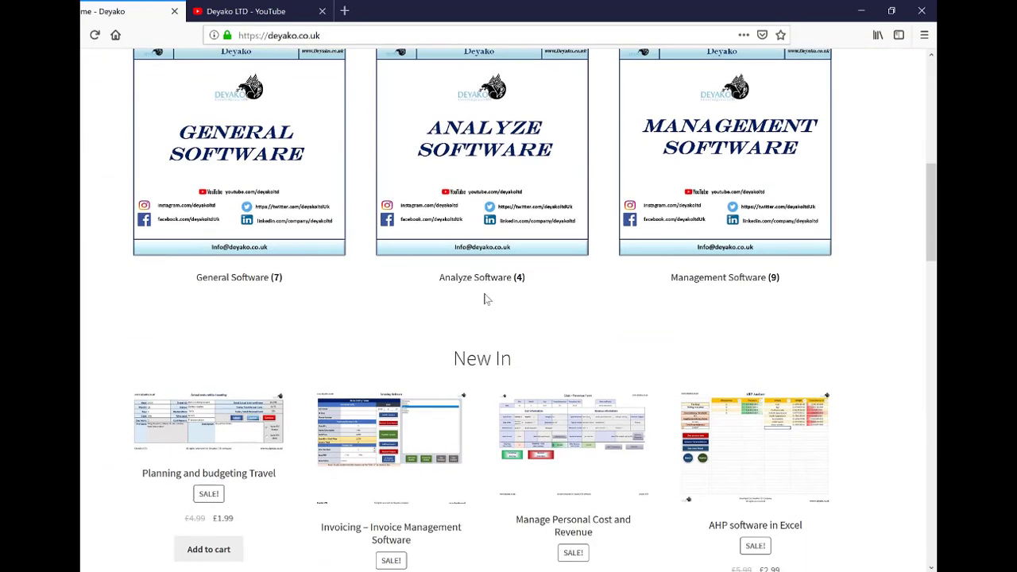